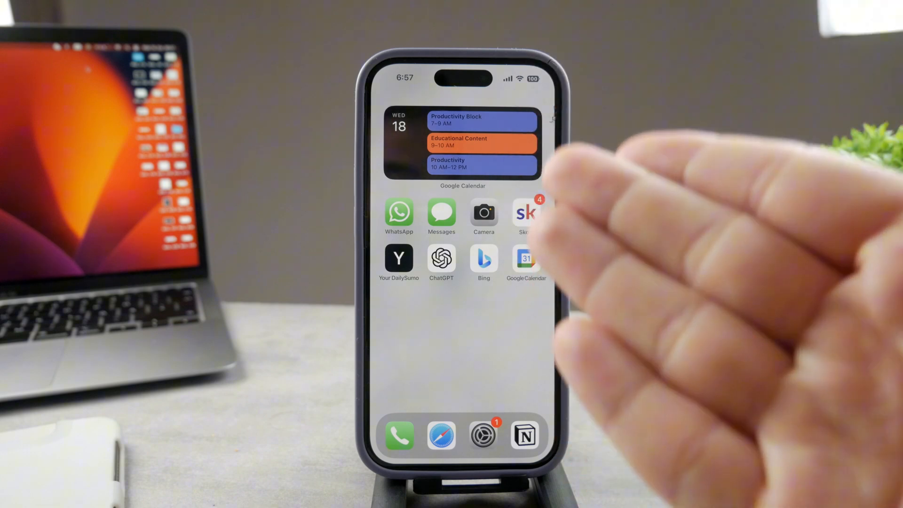
mouse_move(662, 231)
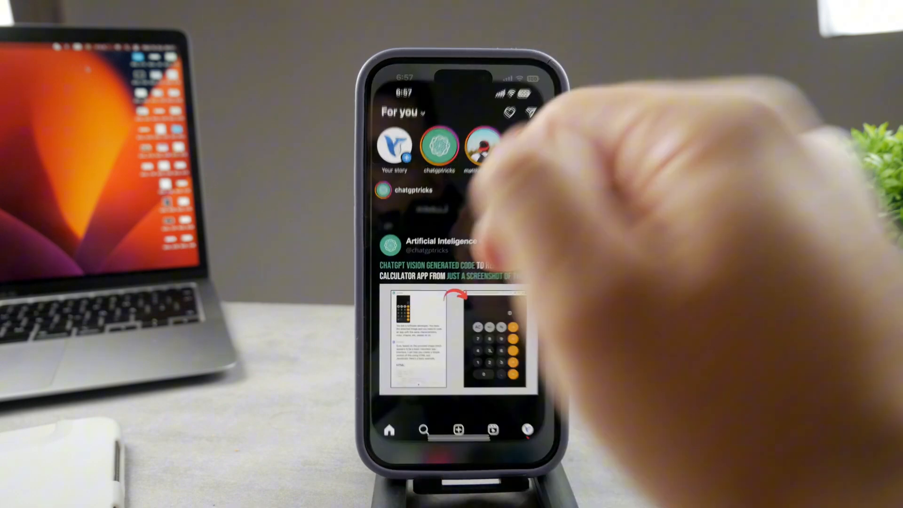
Scroll through the home feed before heading to the direct messages inbox.
scroll(up, 3)
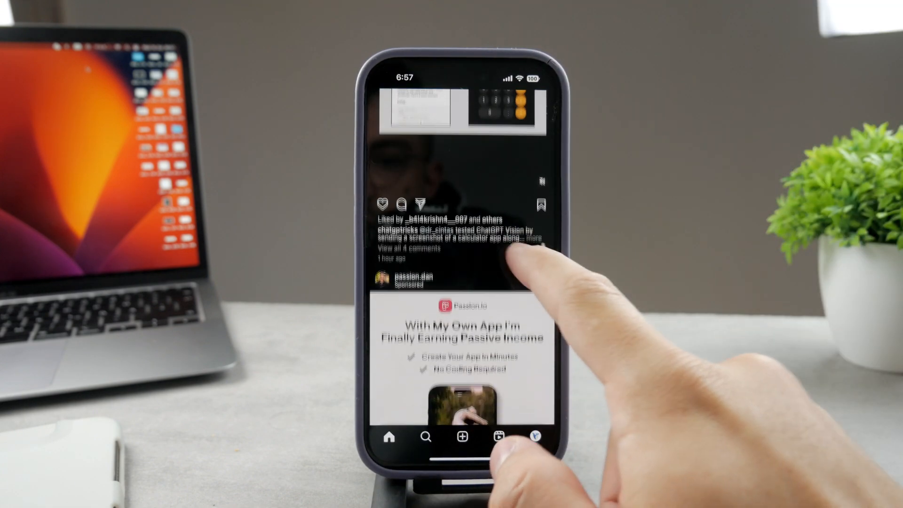
scroll(up, 3)
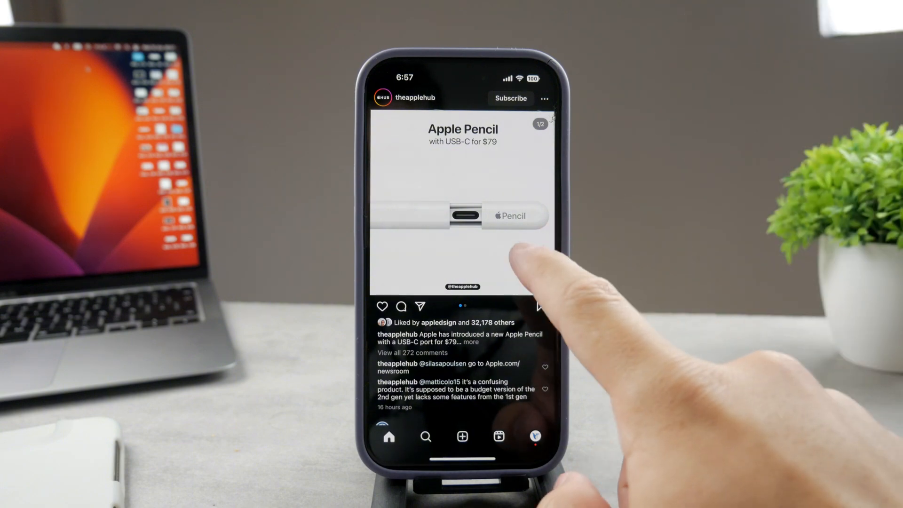
scroll(down, 3)
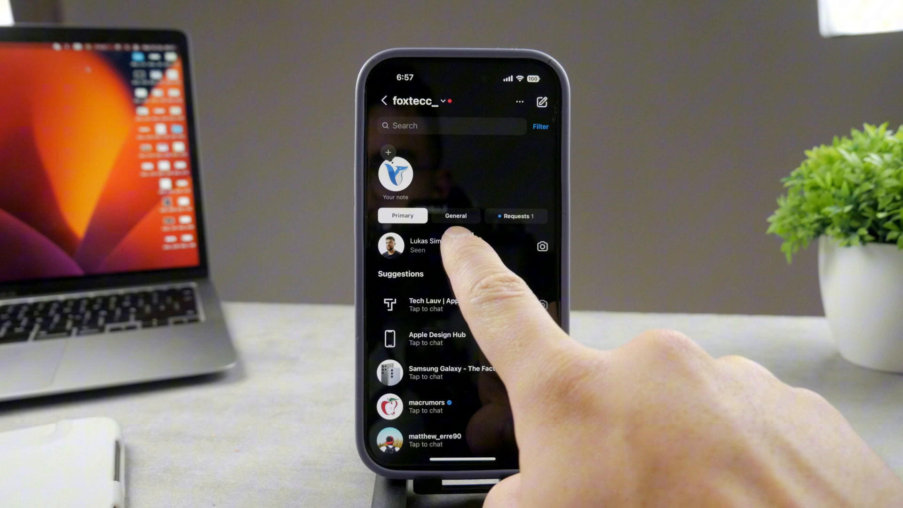
click(421, 245)
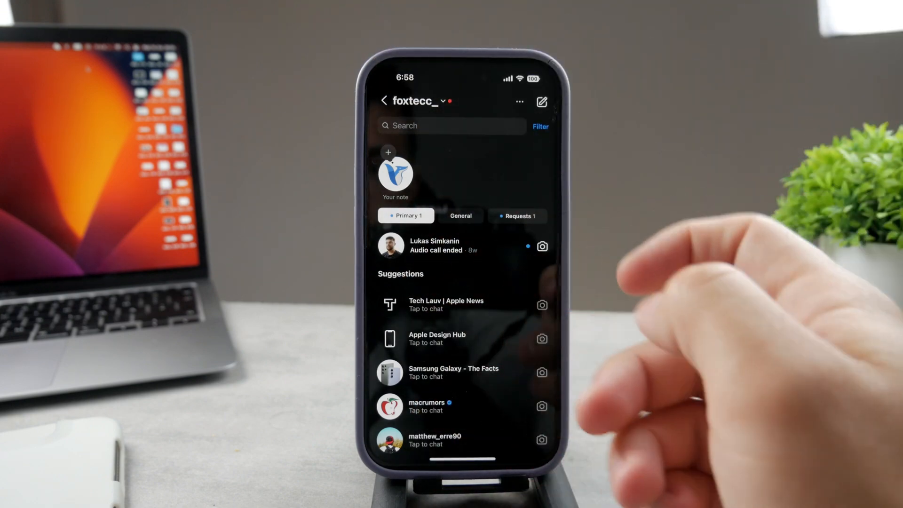
click(427, 246)
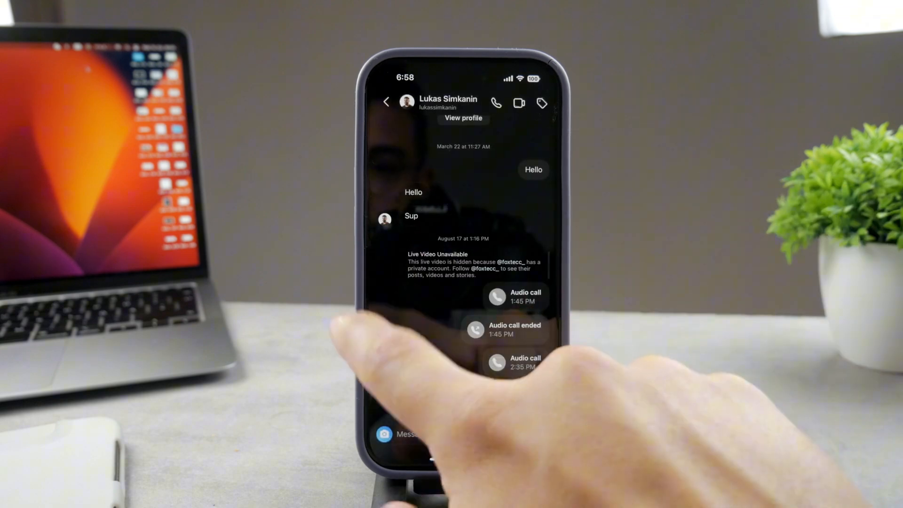
click(385, 102)
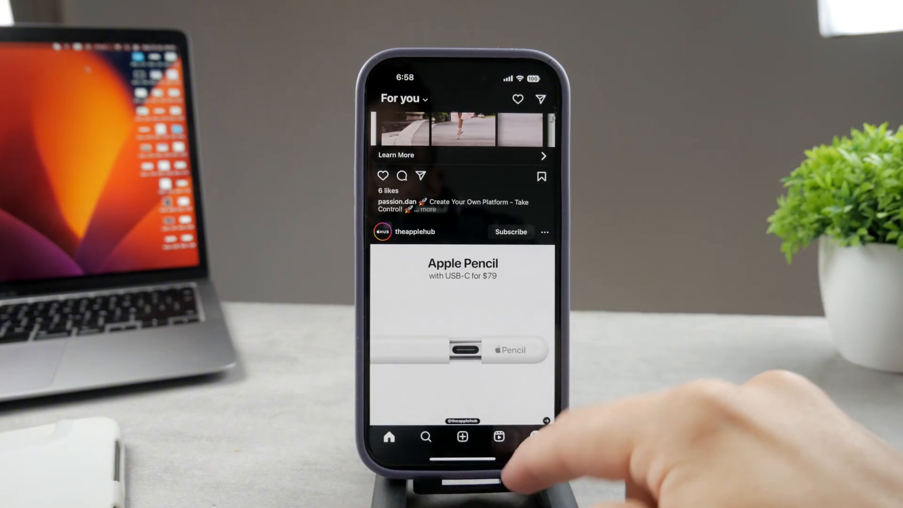
click(535, 436)
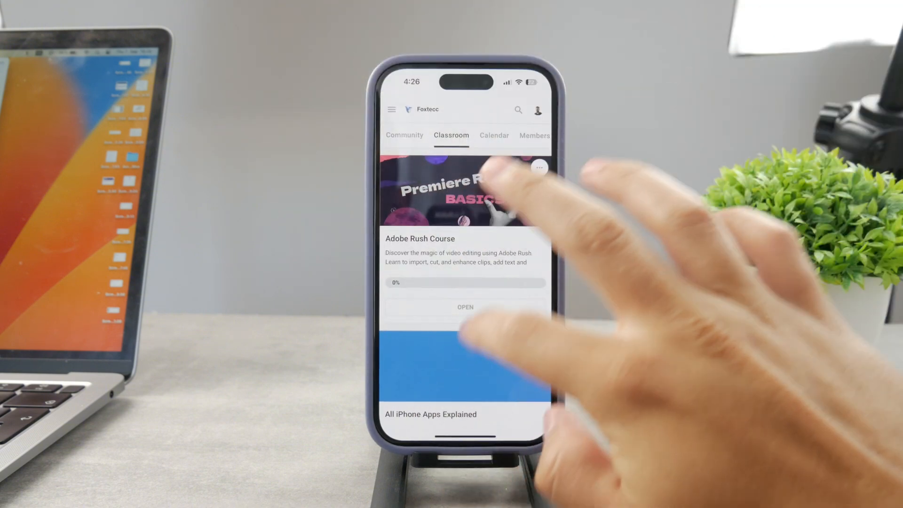
scroll(up, 3)
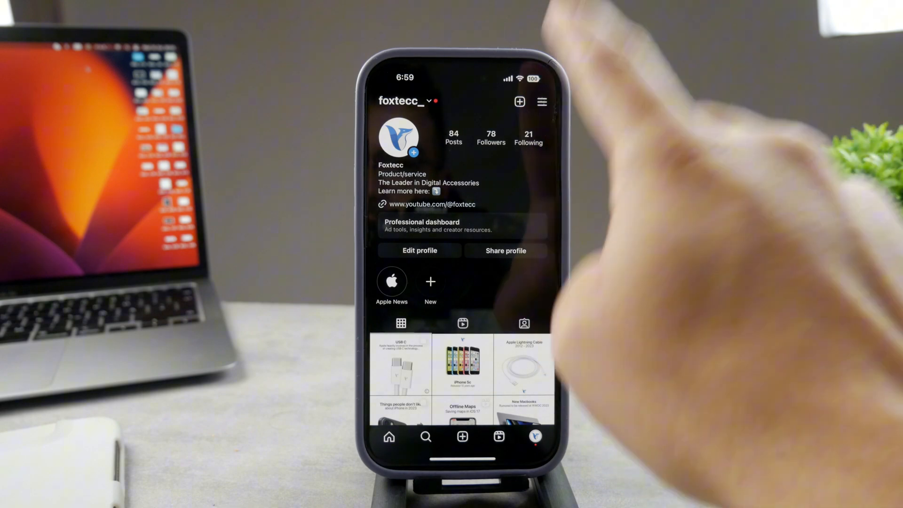
Enter the account settings from the profile to reach Creator tools and controls.
click(542, 102)
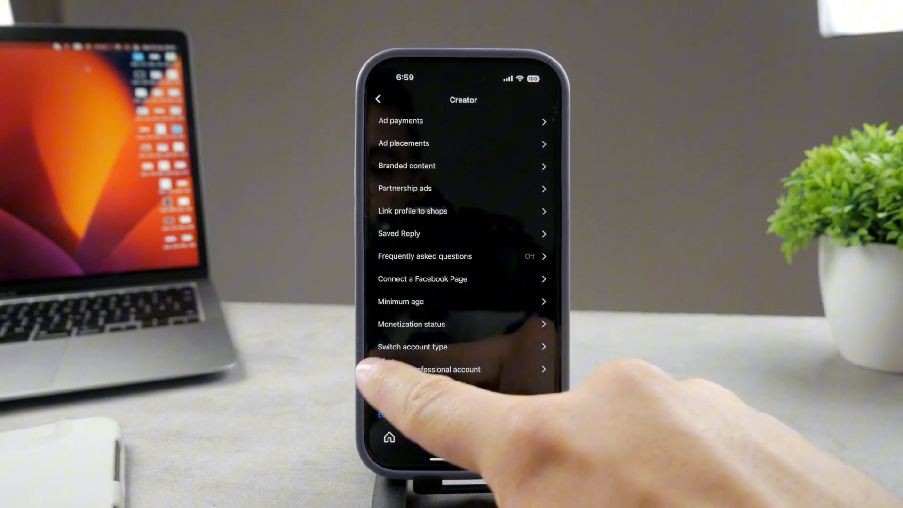
Choose Switch account type to reveal the personal or business account options.
click(413, 347)
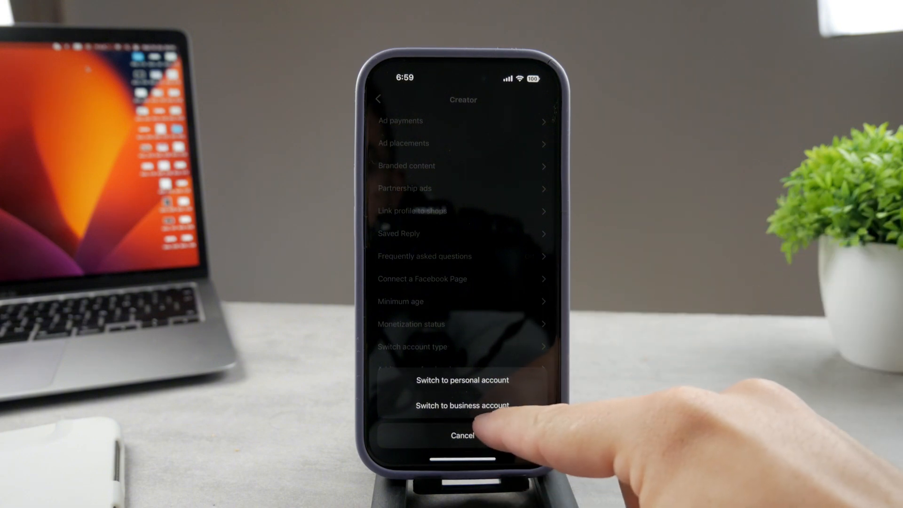
Choose Switch to personal account, reaching the warning about losing in-app insights.
click(462, 405)
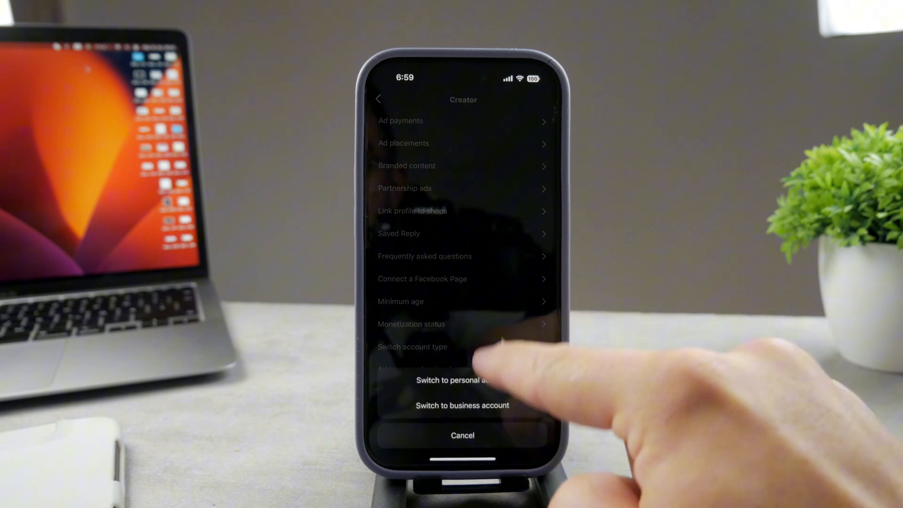
click(451, 381)
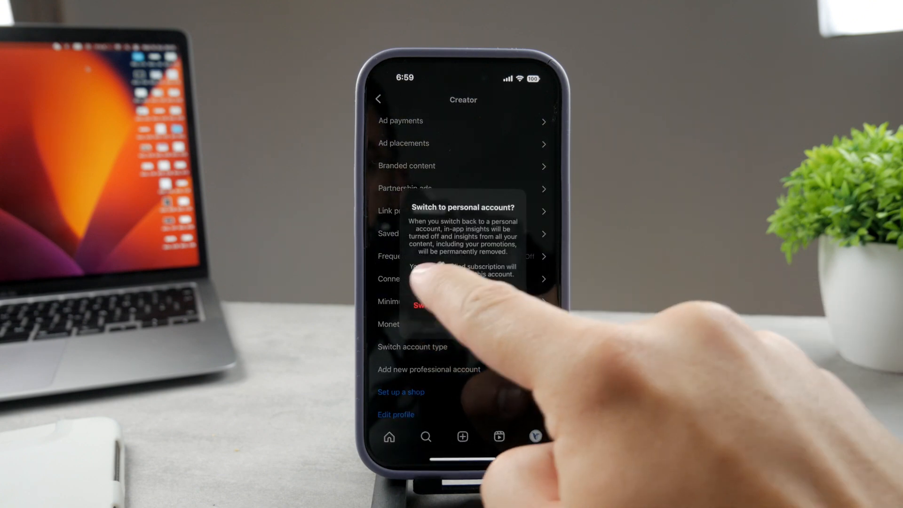